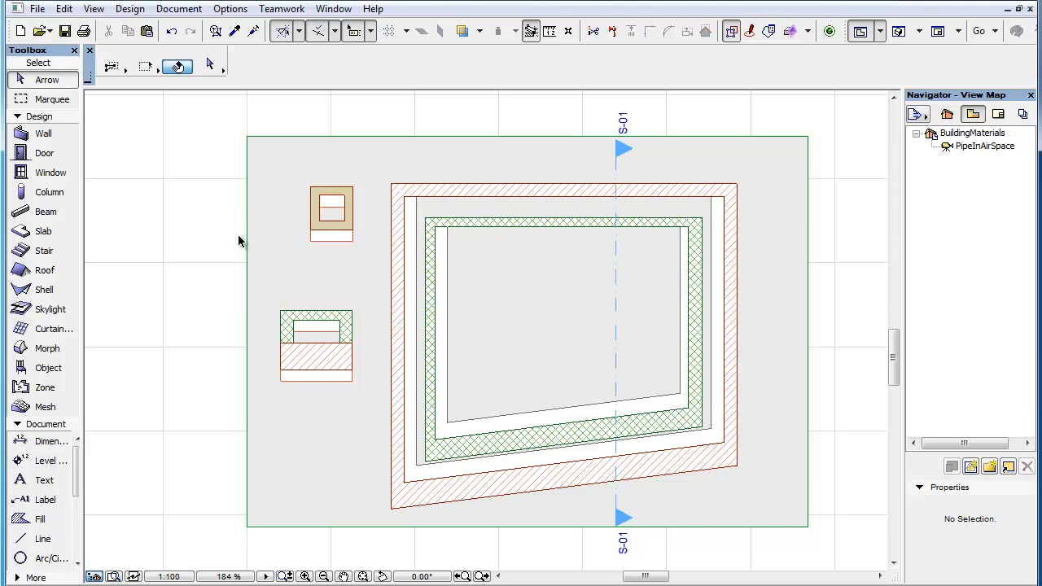
# Reach the Element Attributes submenu under Options, where Building Materials is listed
pyautogui.click(570, 187)
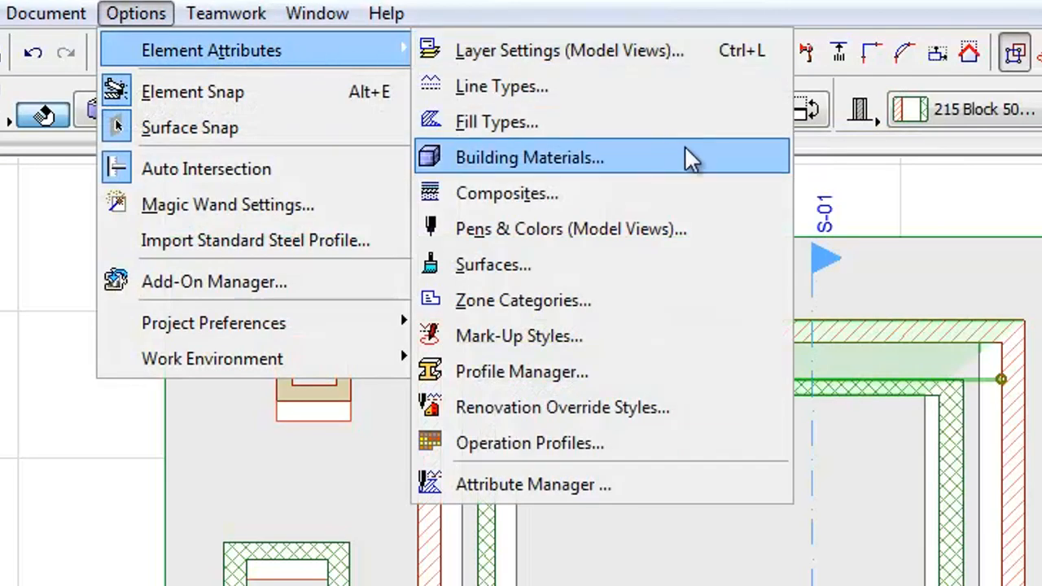
pyautogui.moveTo(717, 181)
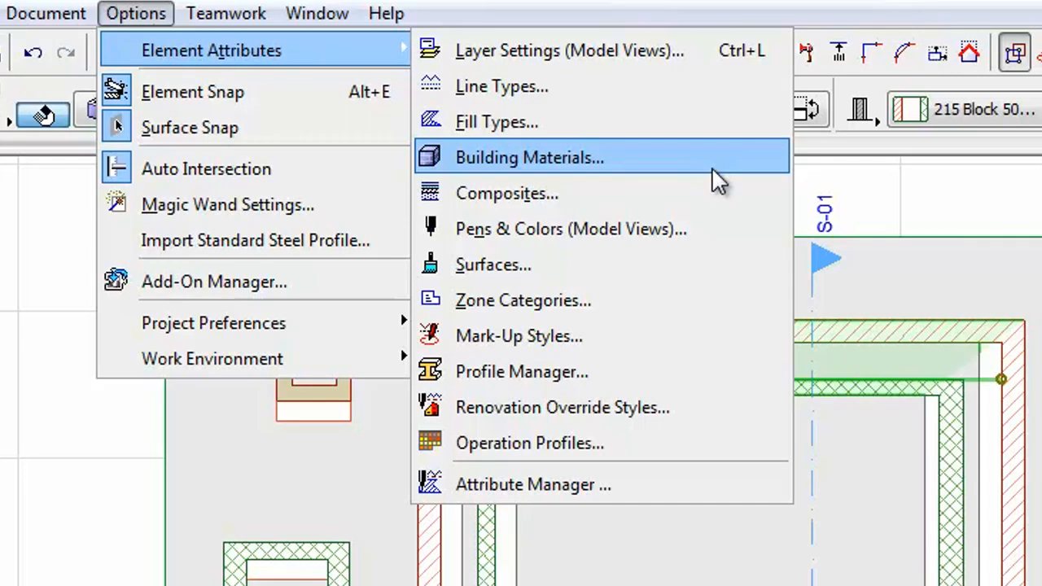
# Enter Wienerberger as the manufacturer of the Brick building material
pyautogui.click(531, 156)
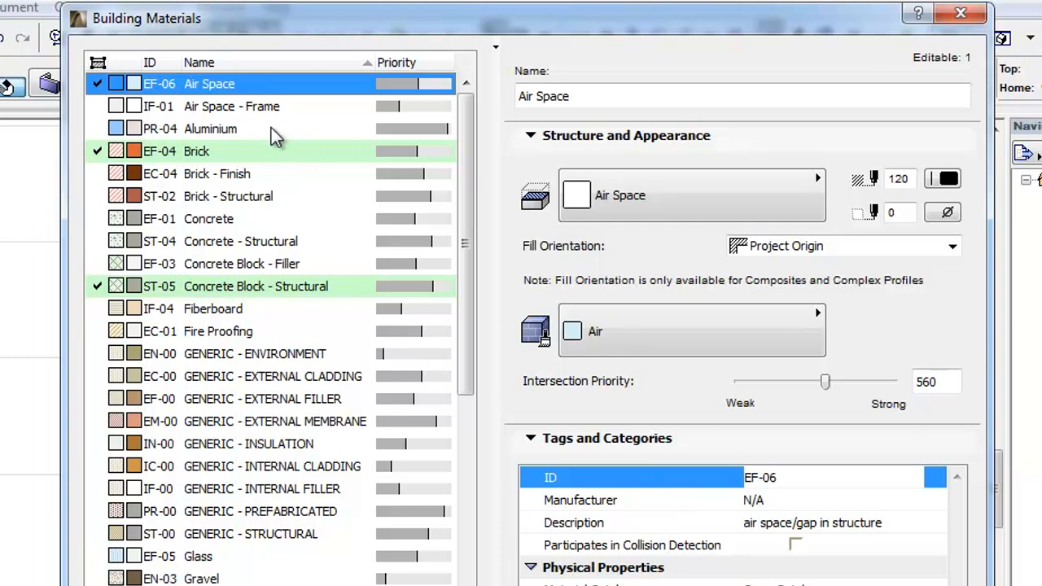
pyautogui.click(196, 150)
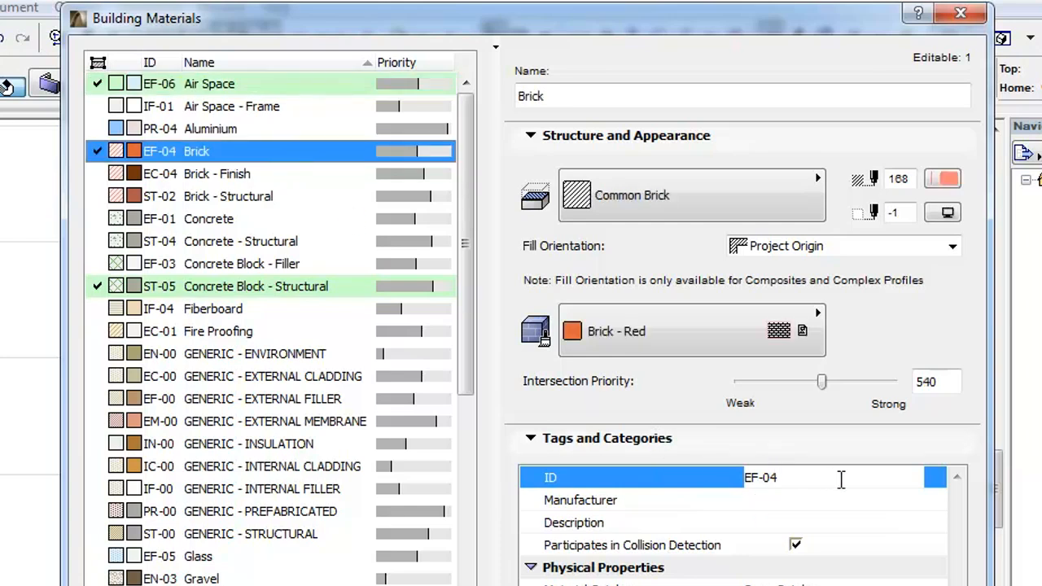
pyautogui.doubleClick(761, 479)
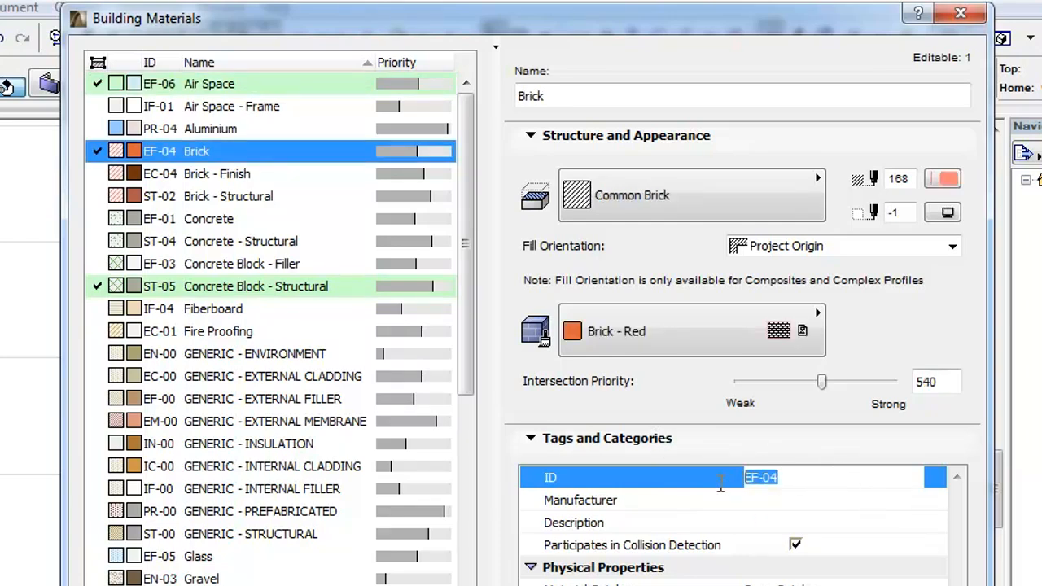
pyautogui.write('Wienerberger')
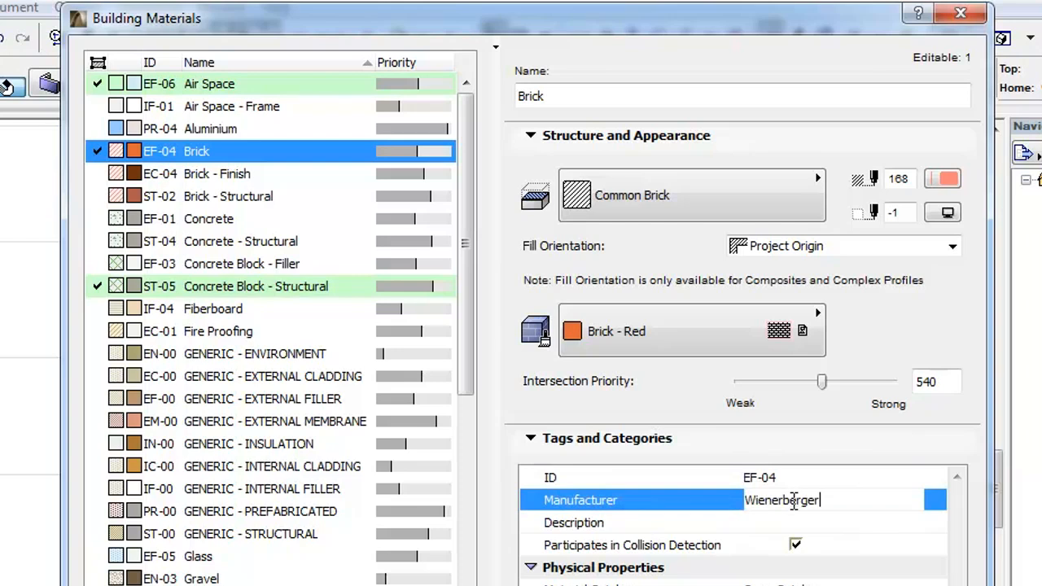
# Enter 'facing brick' as the Brick material's description
pyautogui.click(573, 523)
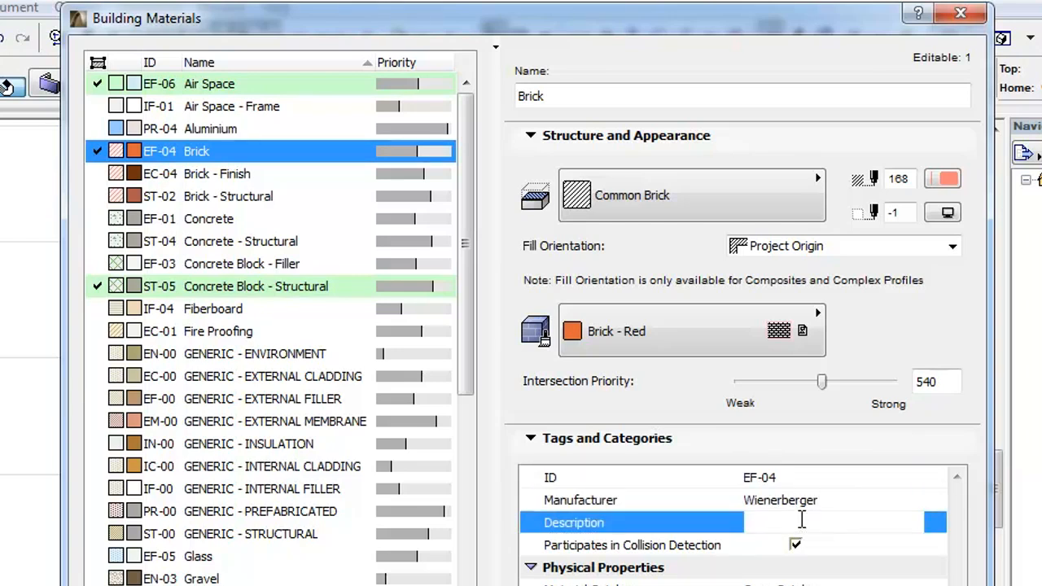
pyautogui.write('facing brick')
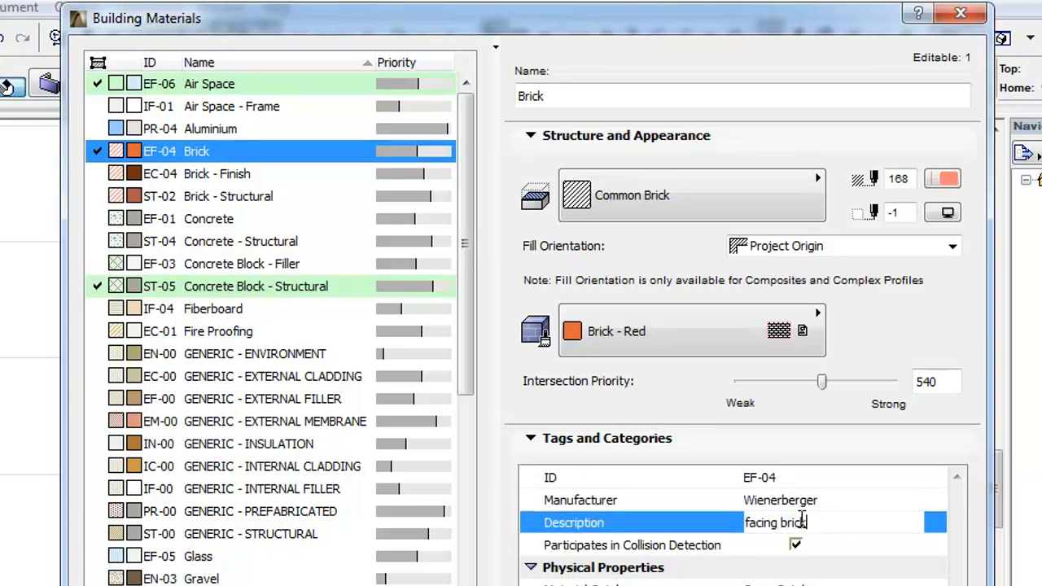
pyautogui.doubleClick(775, 523)
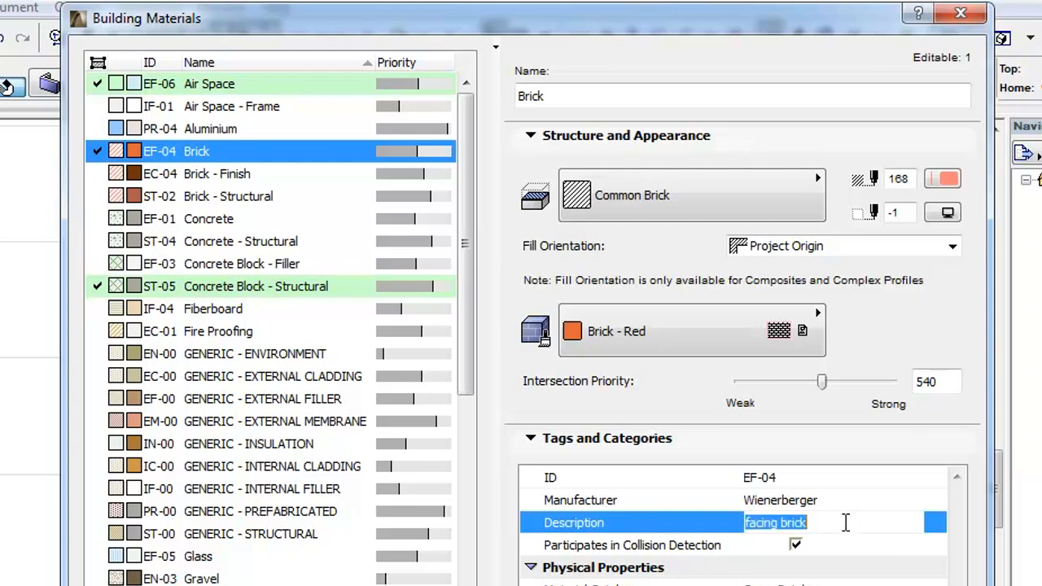
pyautogui.moveTo(195, 85)
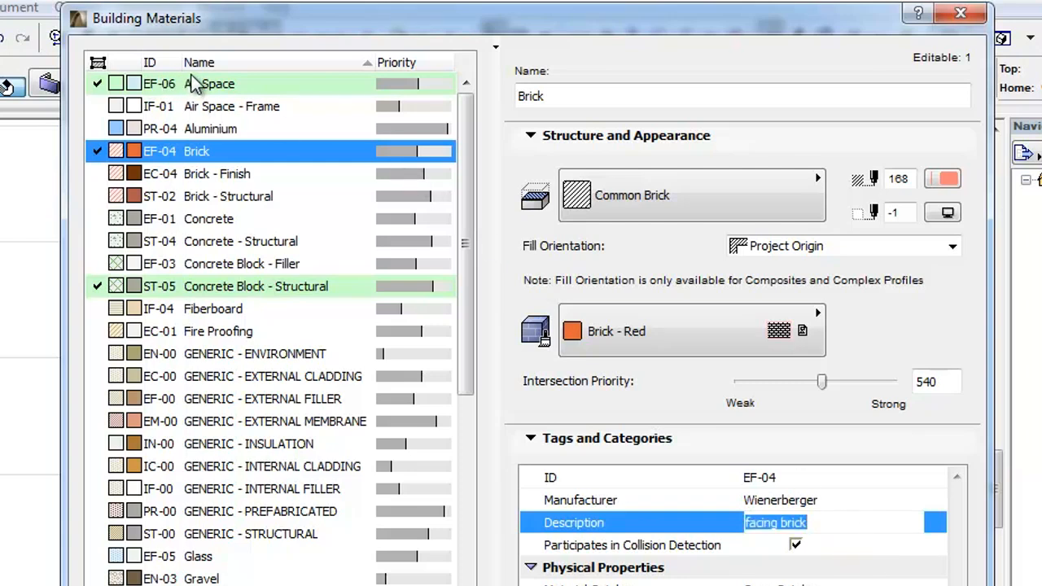
pyautogui.moveTo(179, 97)
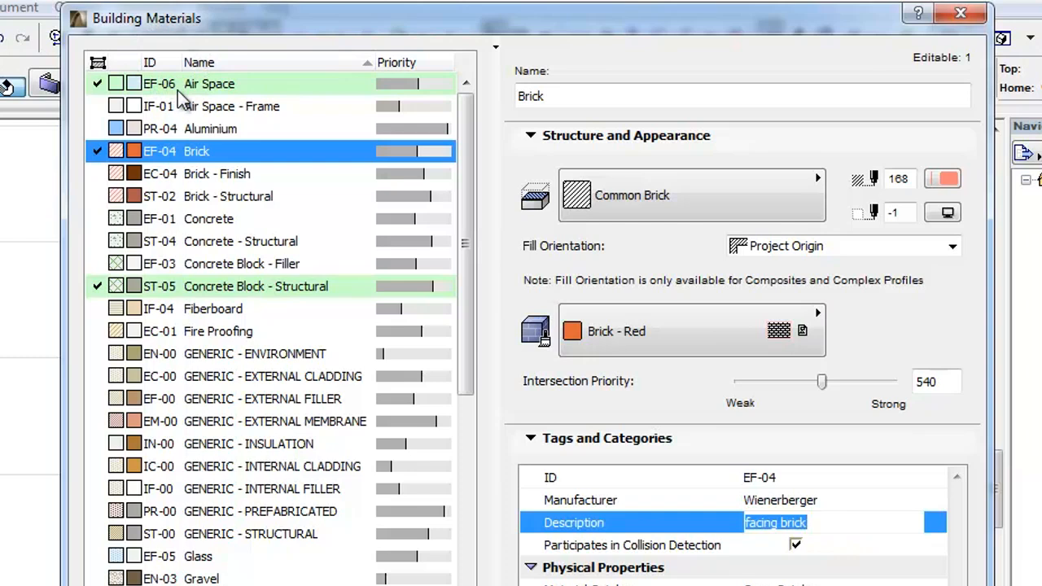
pyautogui.moveTo(202, 91)
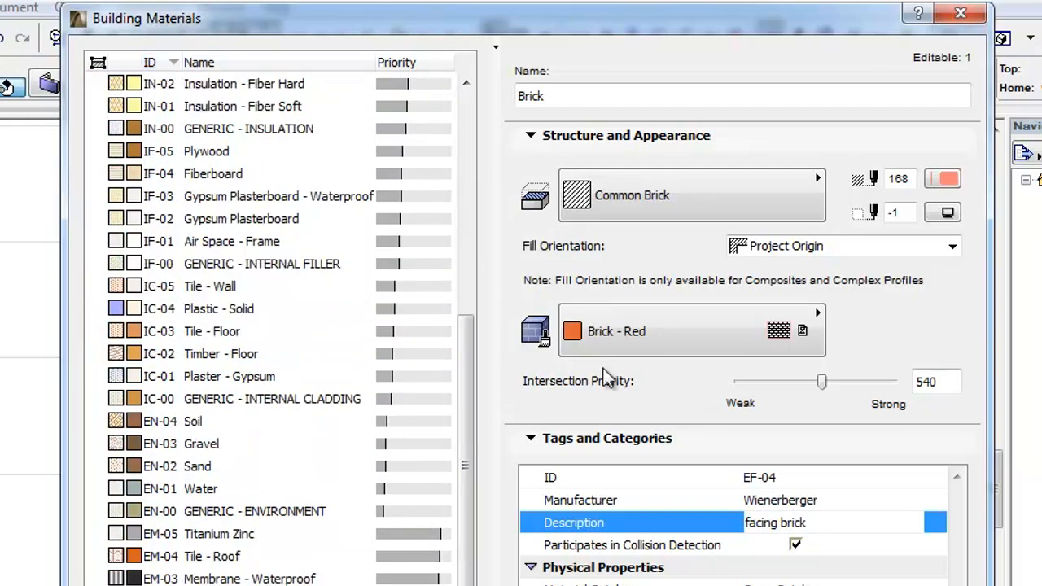
pyautogui.moveTo(720, 529)
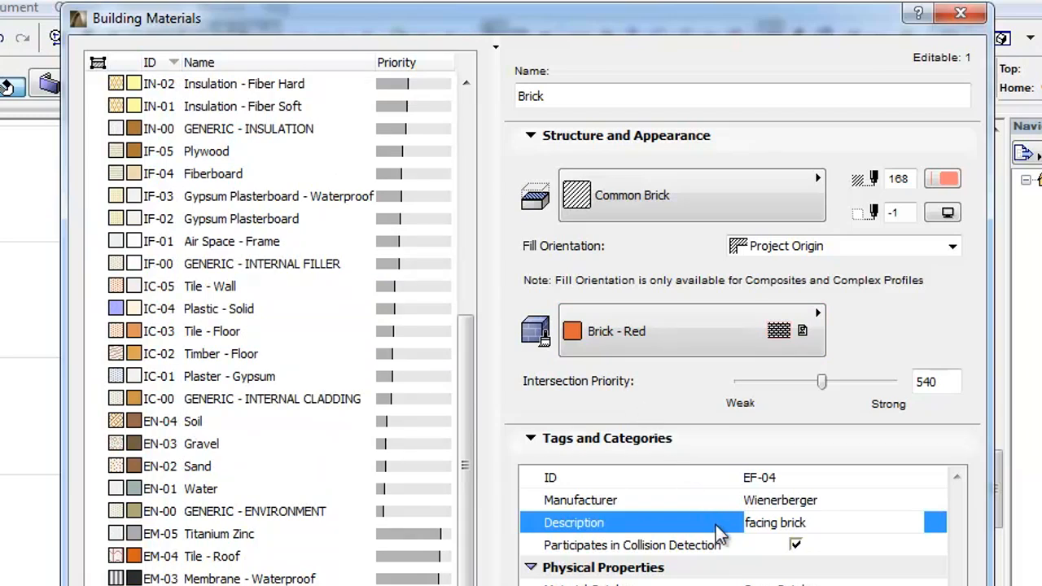
pyautogui.moveTo(729, 553)
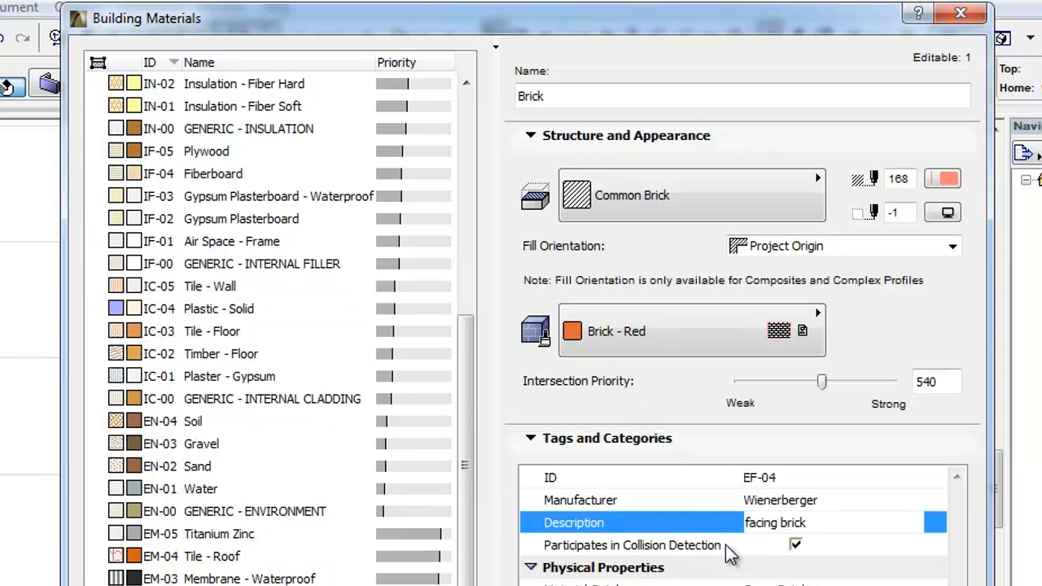
pyautogui.click(632, 546)
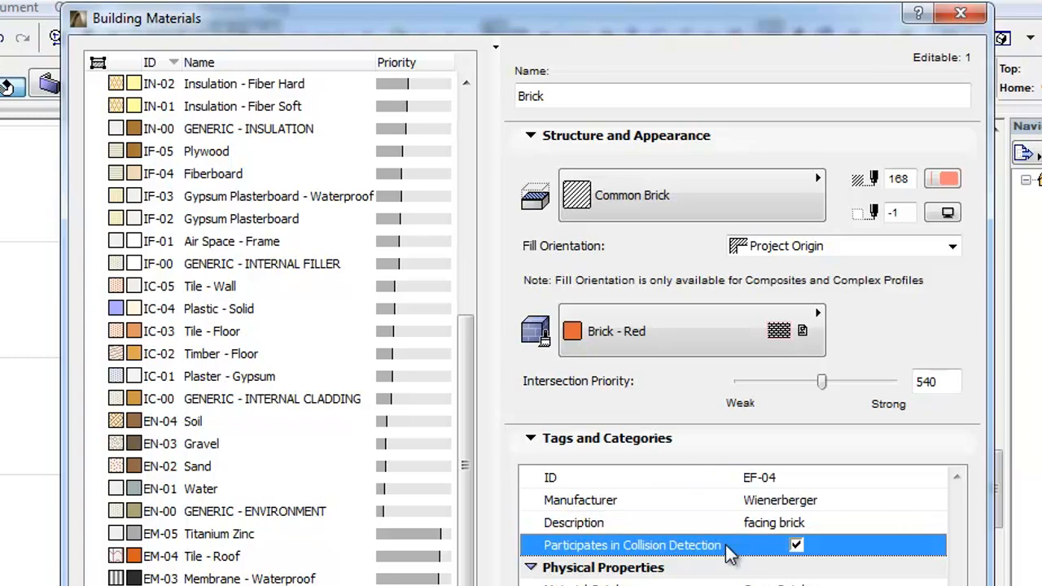
pyautogui.moveTo(469, 122)
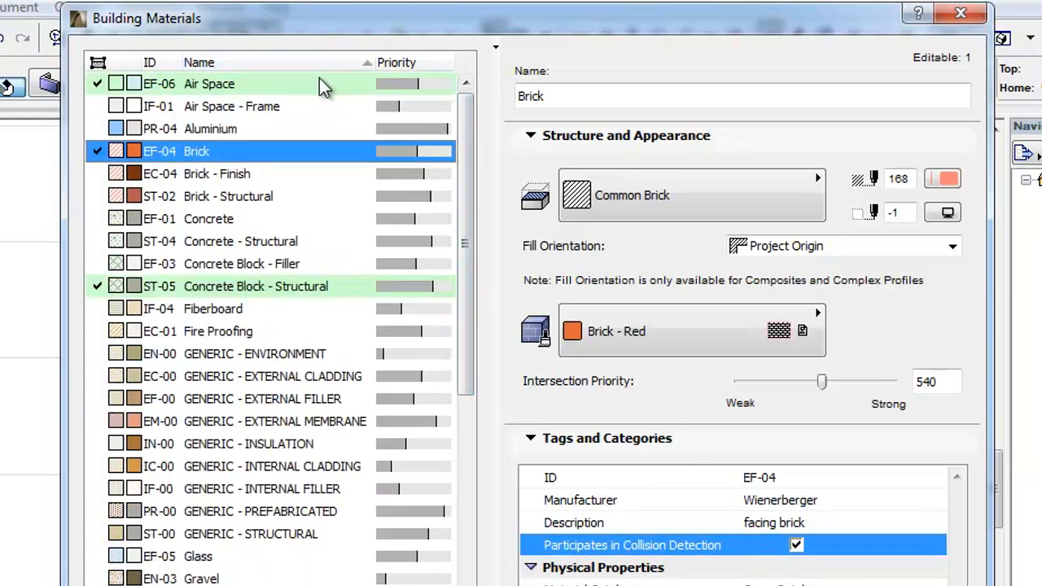
# Review the properties of Air Space, Brick, Brick - Finish and Concrete Block - Structural in turn
pyautogui.click(210, 84)
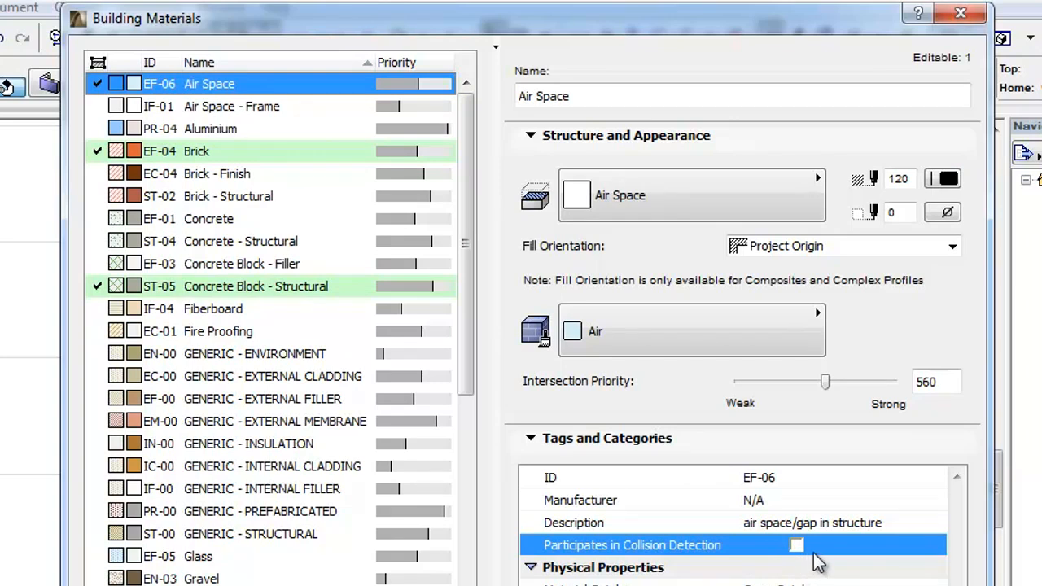
pyautogui.moveTo(844, 563)
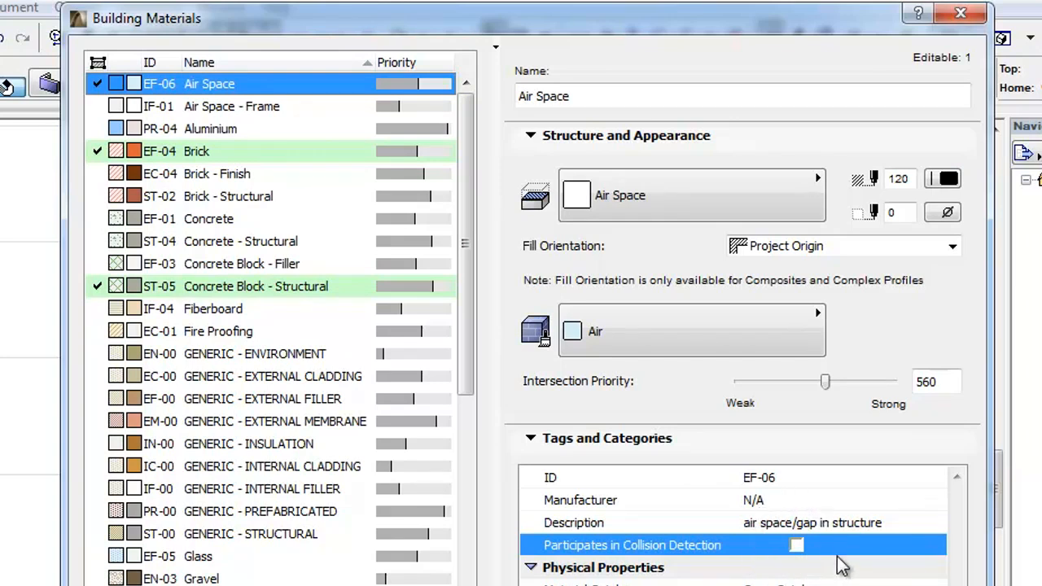
pyautogui.moveTo(808, 570)
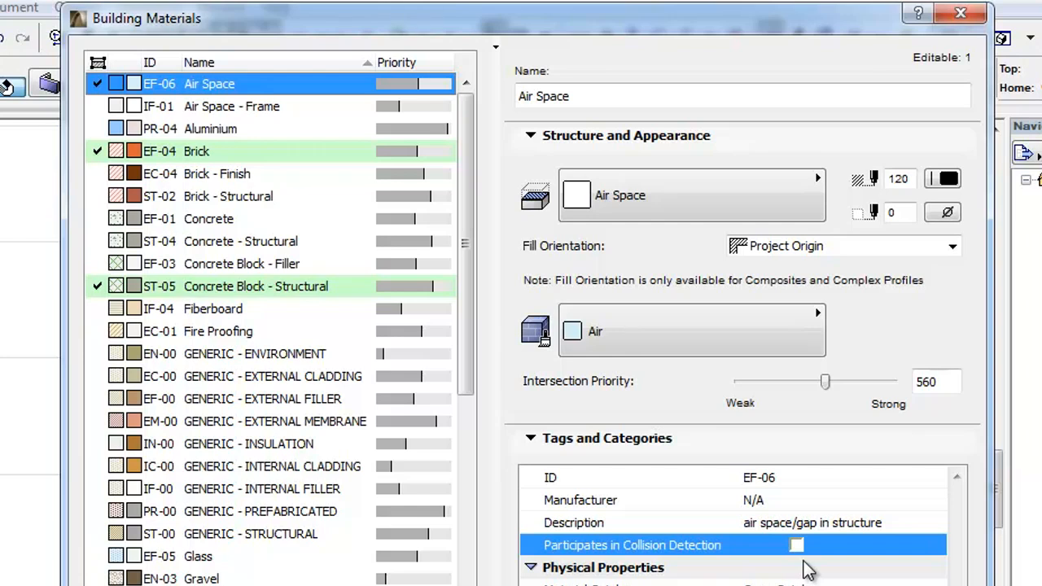
pyautogui.moveTo(307, 205)
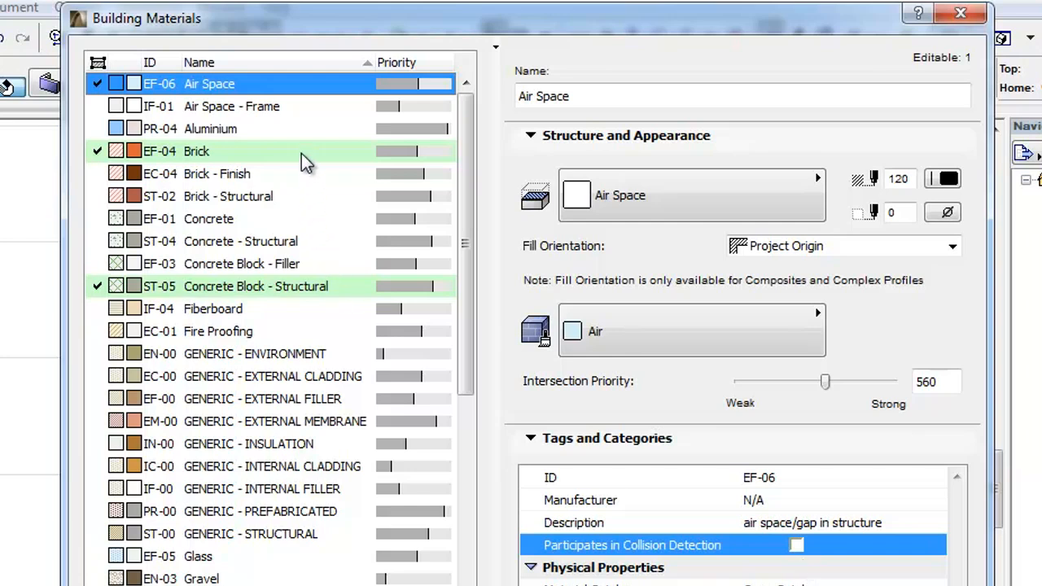
pyautogui.click(196, 150)
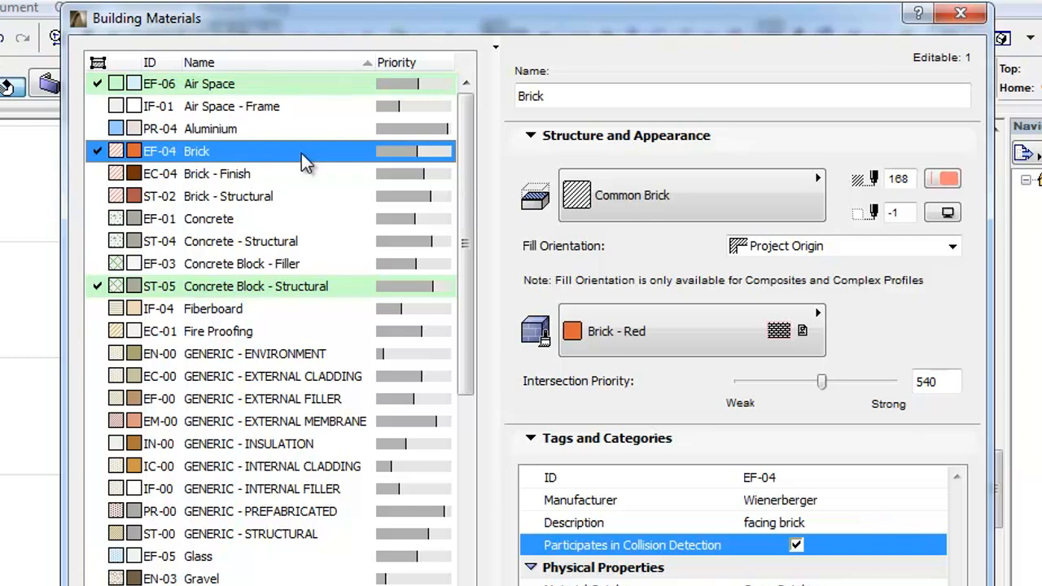
pyautogui.click(217, 172)
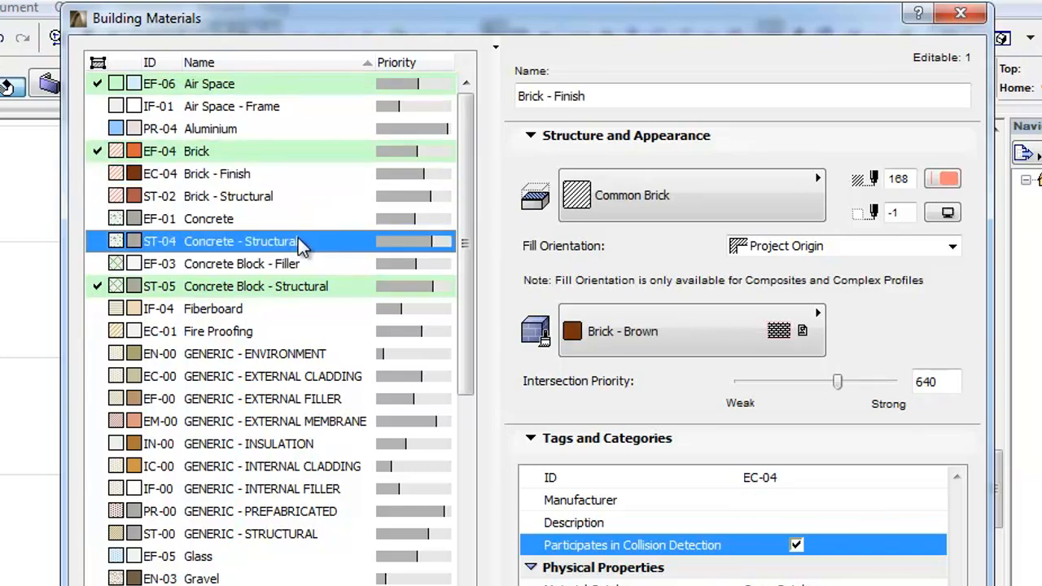
pyautogui.click(254, 287)
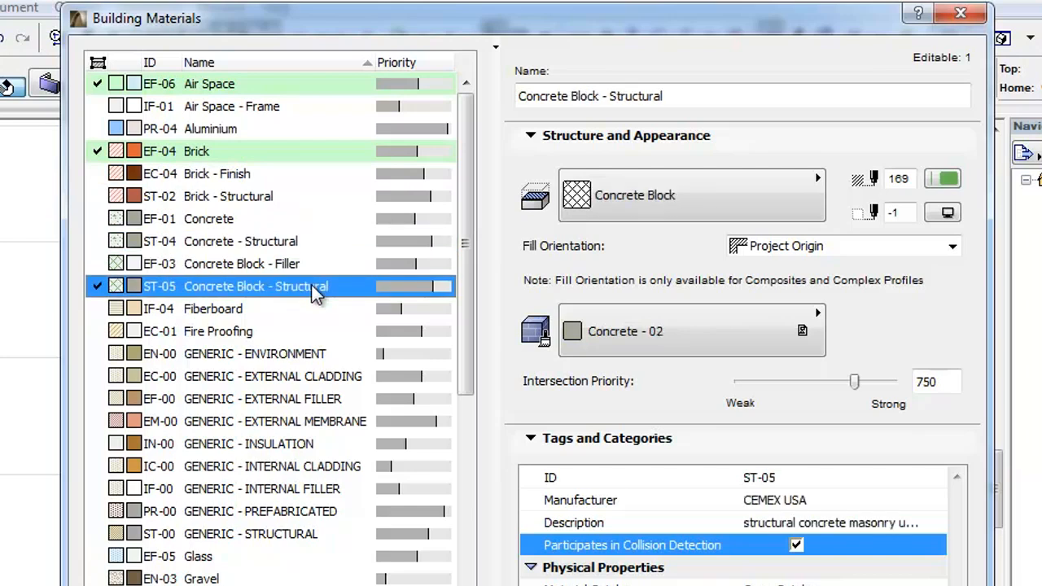
pyautogui.moveTo(280, 166)
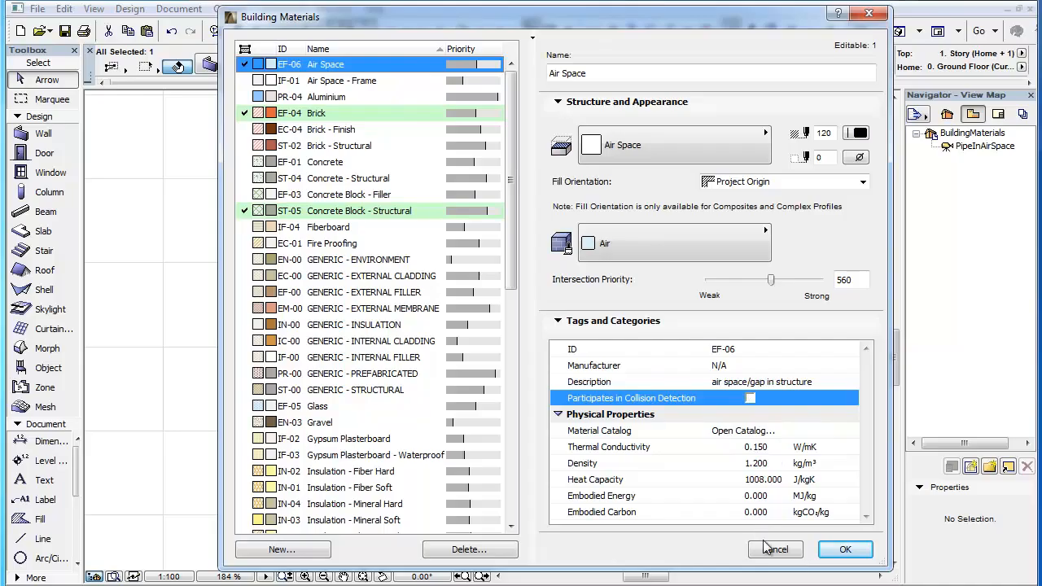
# Cancel the Building Materials dialog and show the PipeInAirSpace 3D view of slabs and pipe
pyautogui.click(777, 550)
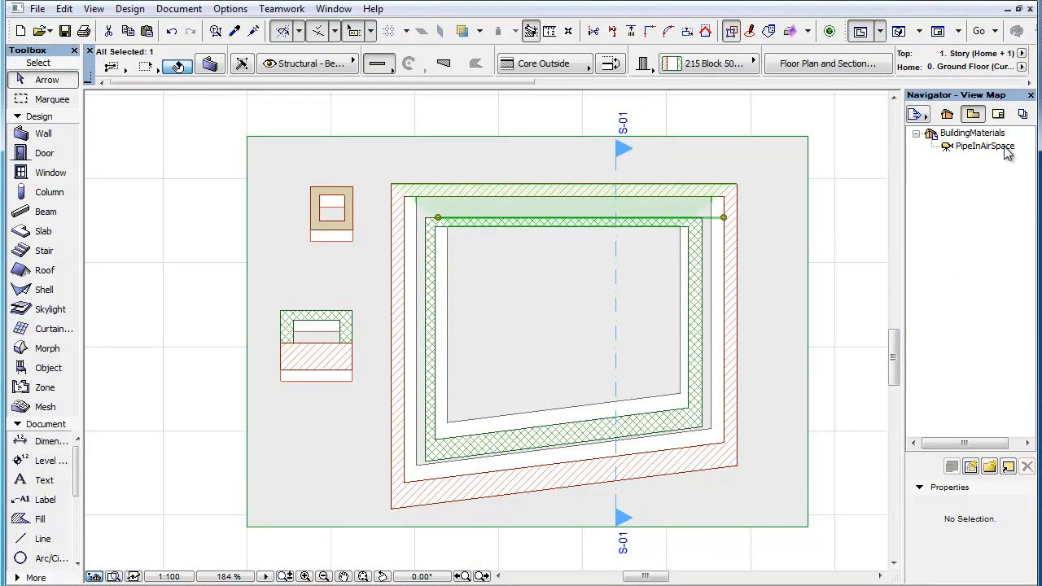
pyautogui.click(984, 146)
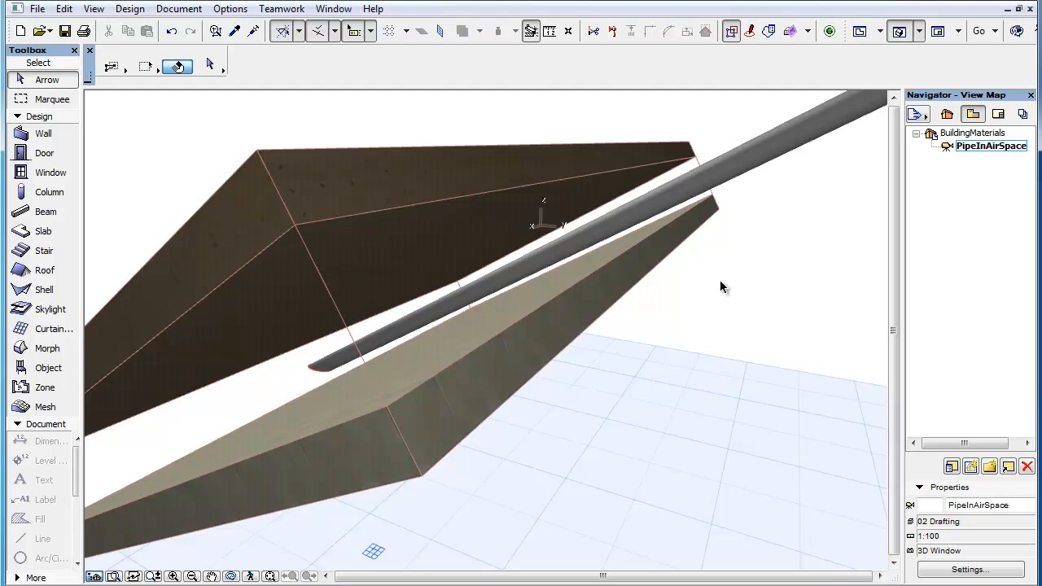
pyautogui.moveTo(263, 89)
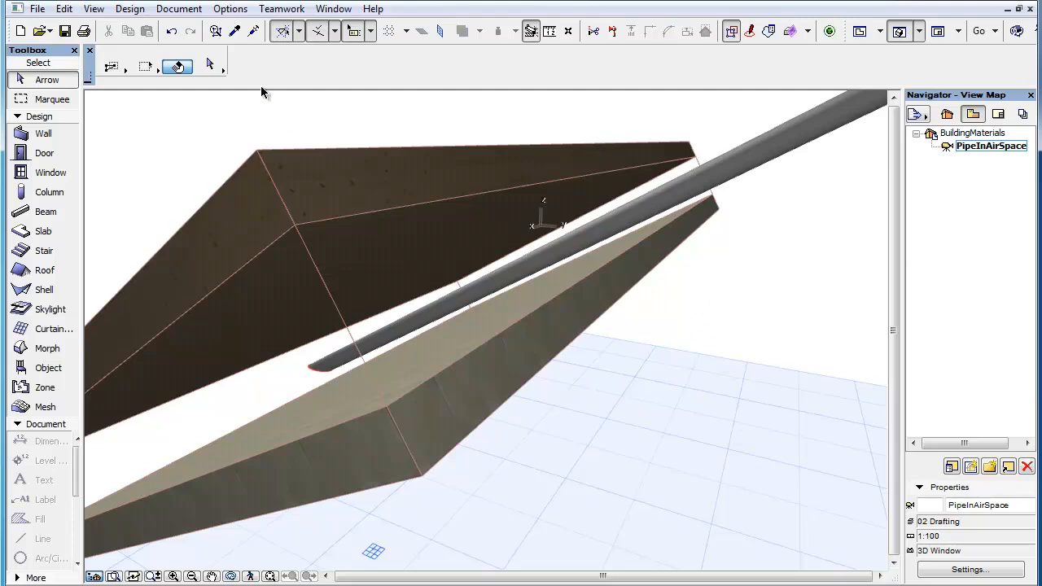
# Reopen Building Materials and inspect Brick's embodied energy 3.000 MJ/kg and embodied carbon 0.240
pyautogui.click(232, 9)
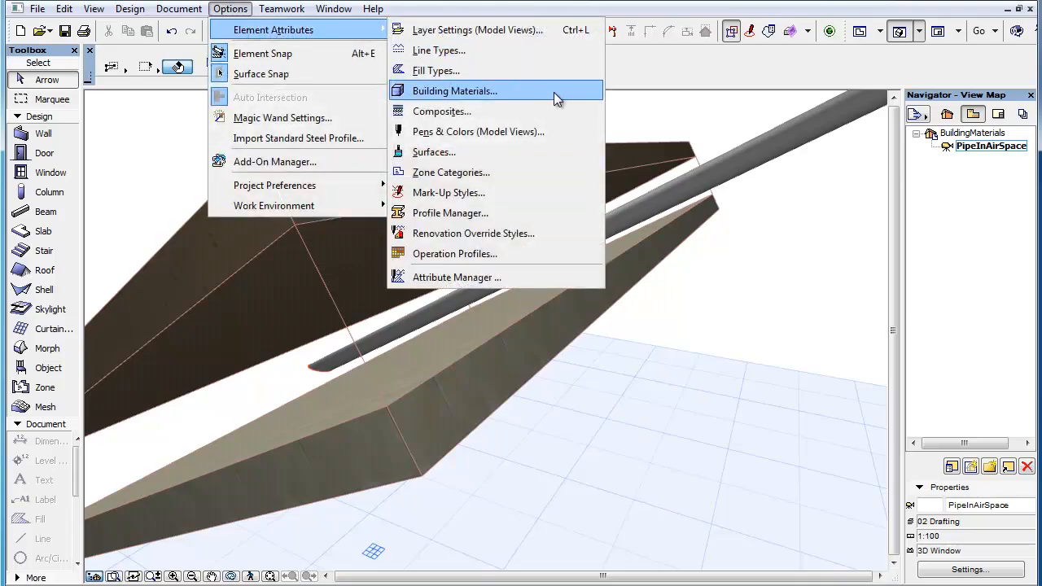
pyautogui.click(452, 91)
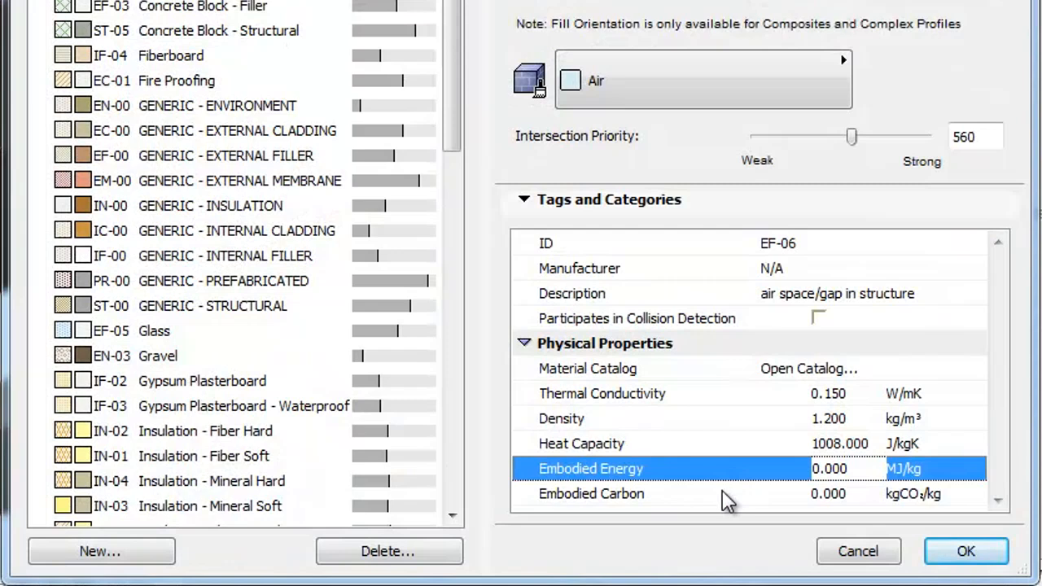
pyautogui.click(725, 493)
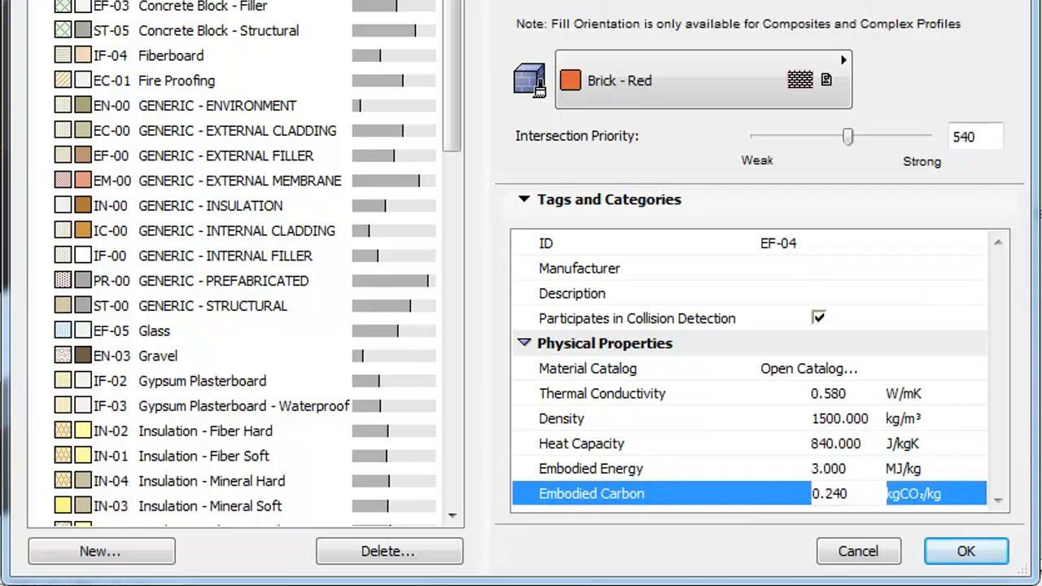
pyautogui.click(589, 469)
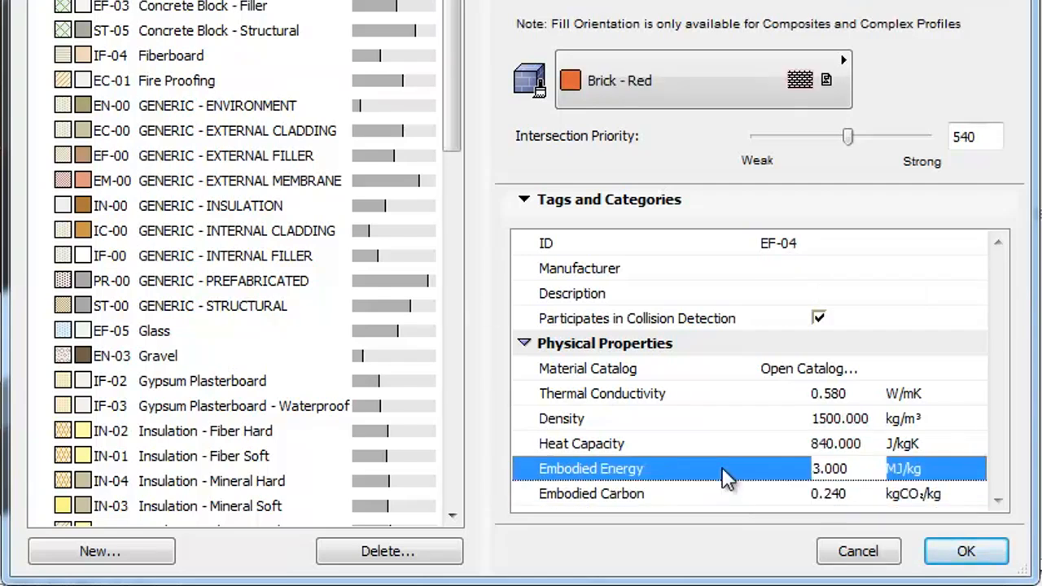
pyautogui.click(592, 494)
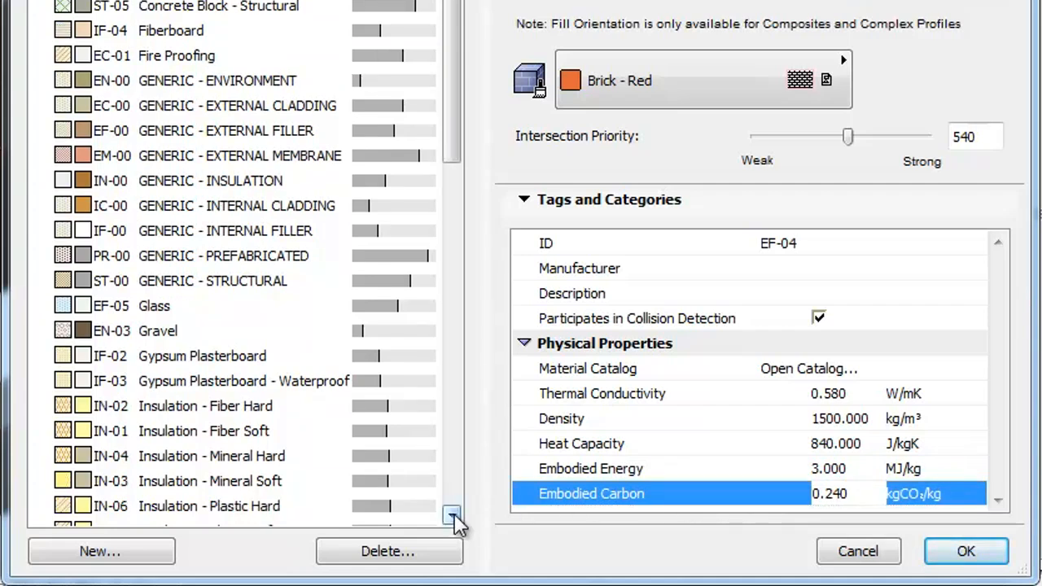
# Give the selected insulation materials the manufacturer DOW
pyautogui.scroll(-3)
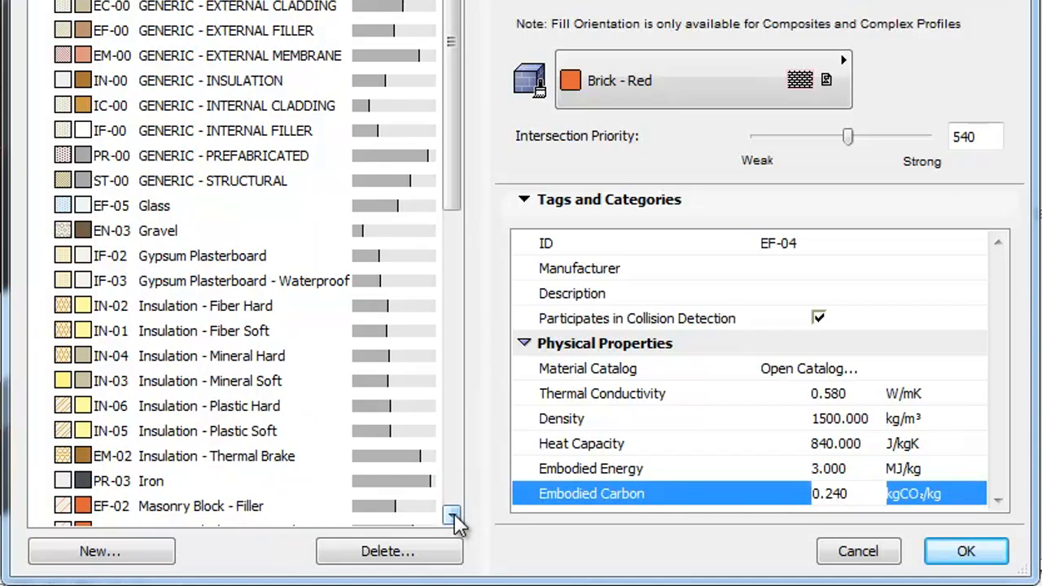
pyautogui.click(219, 456)
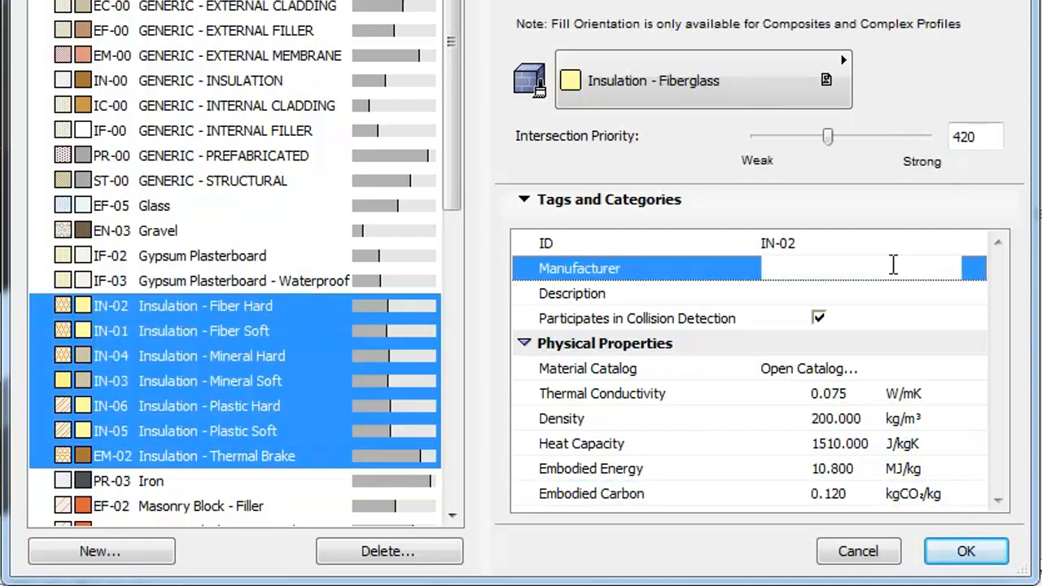
pyautogui.write('DOW')
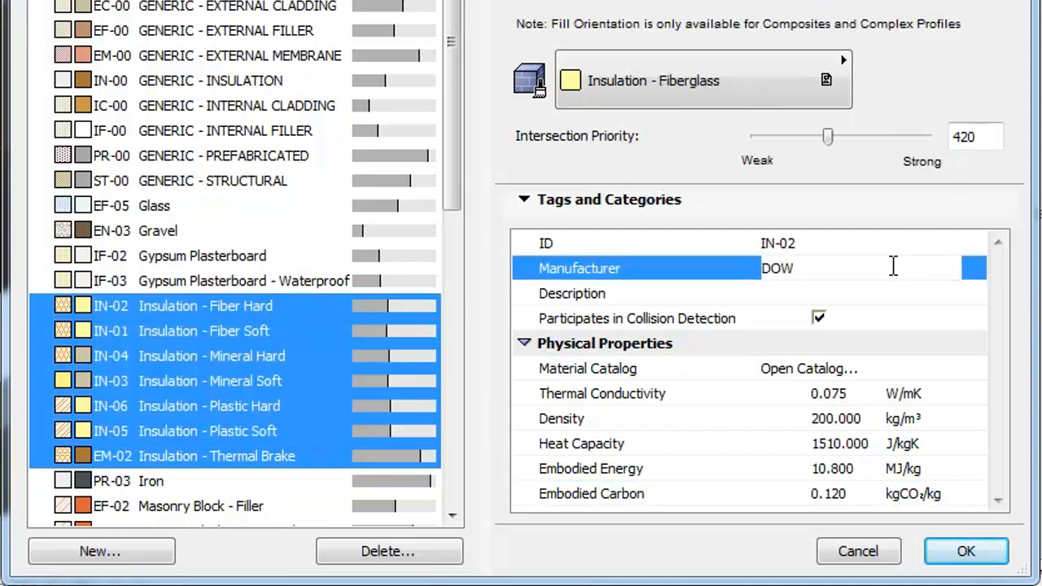
pyautogui.click(150, 482)
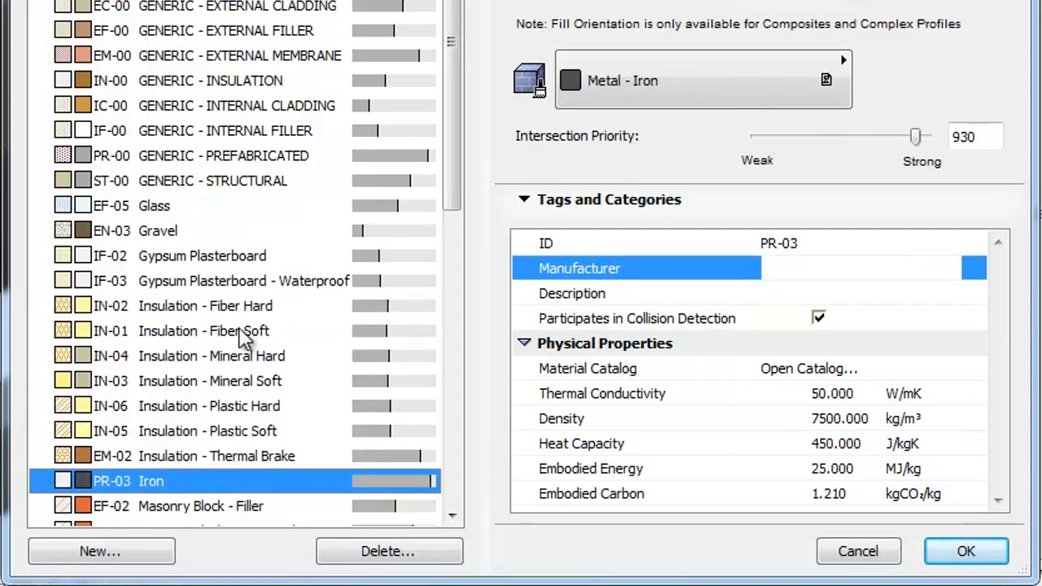
# Verify Insulation - Fiber Hard, Fiber Soft and Mineral Soft now list DOW
pyautogui.click(205, 306)
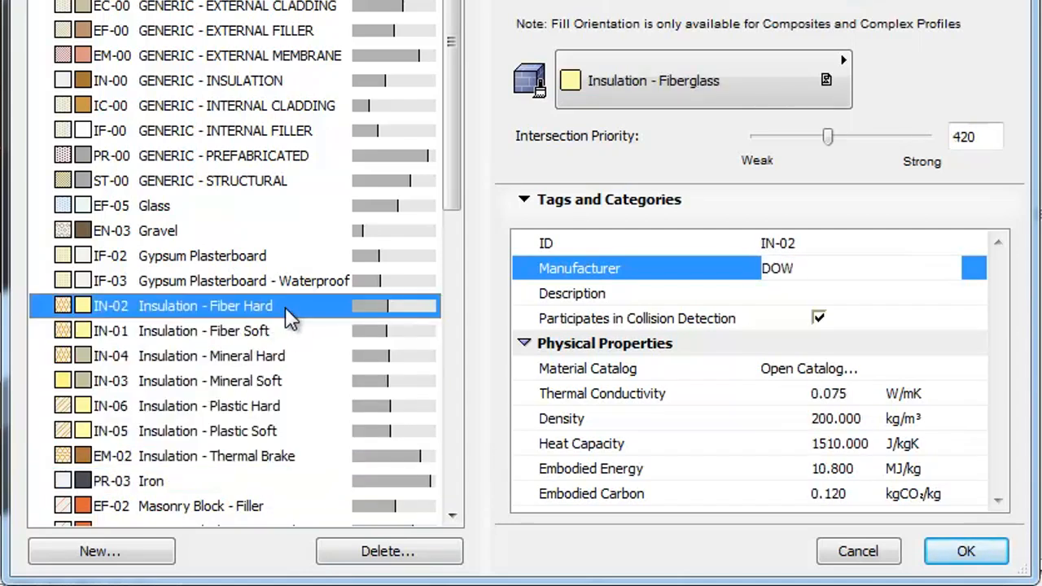
pyautogui.click(204, 331)
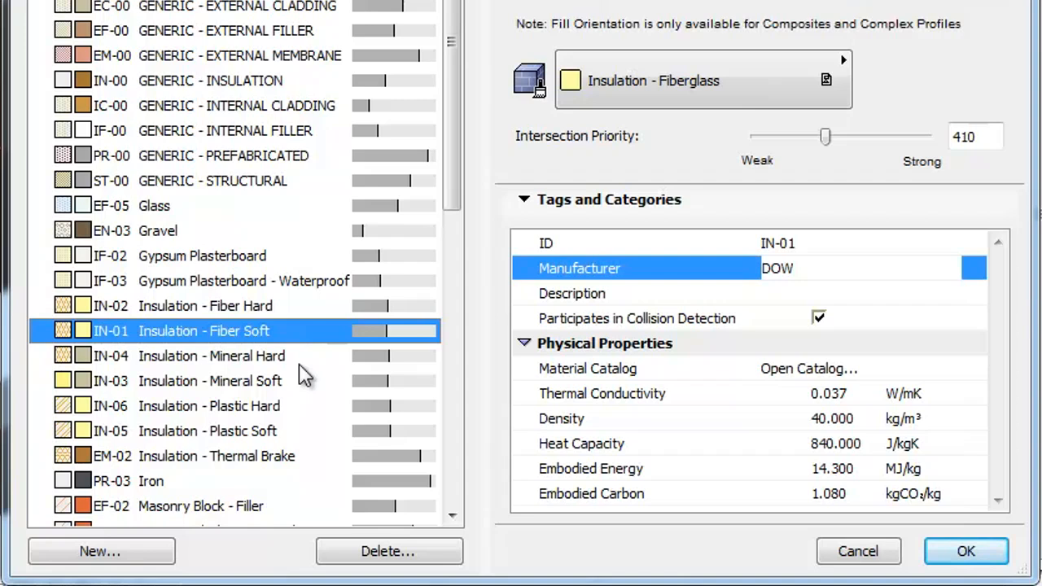
pyautogui.click(211, 381)
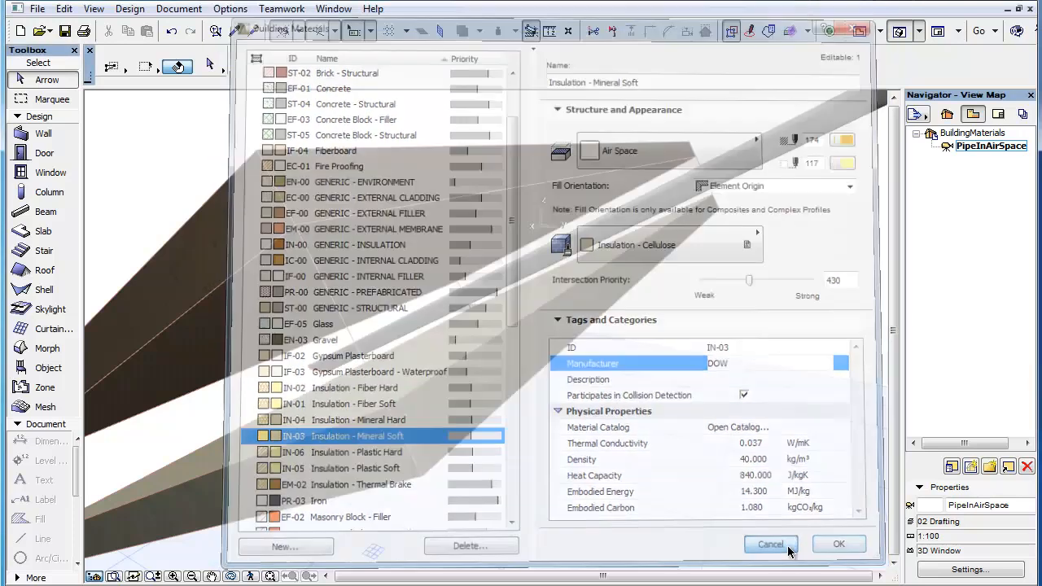
# Close the Building Materials dialog before showing the Info Box material picker
pyautogui.click(770, 544)
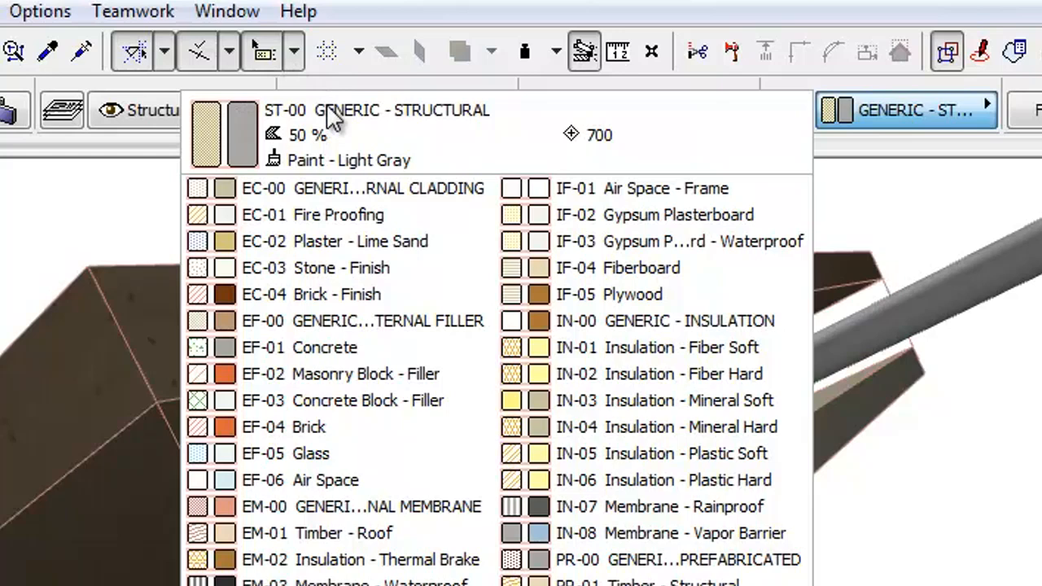
pyautogui.moveTo(355, 145)
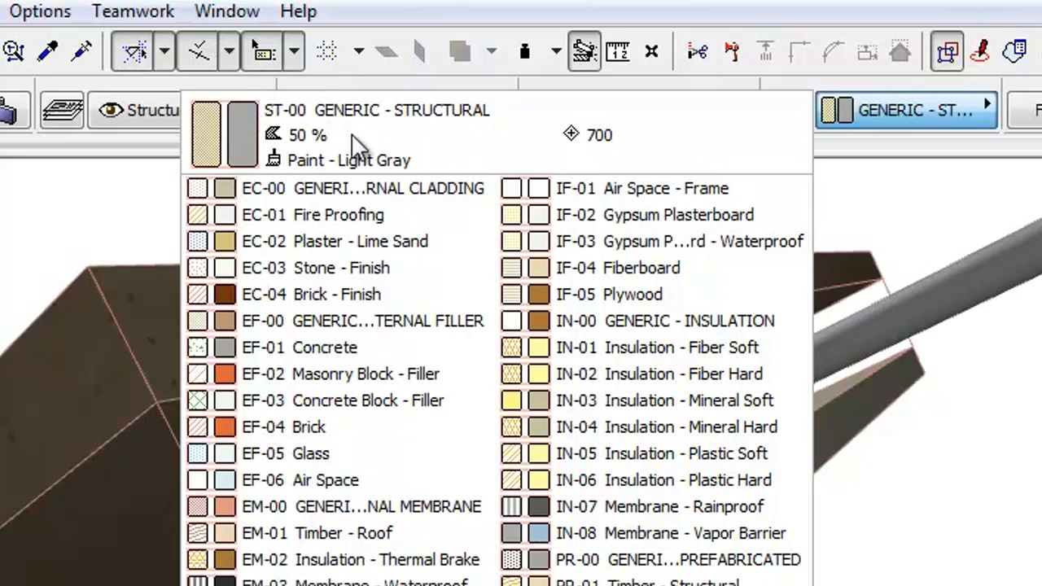
pyautogui.moveTo(395, 156)
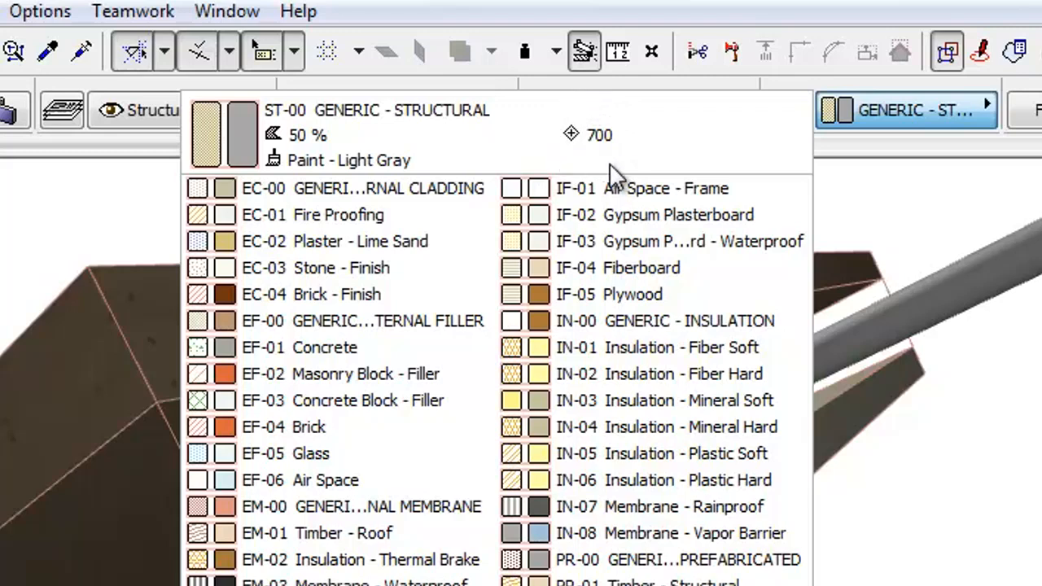
pyautogui.moveTo(570, 176)
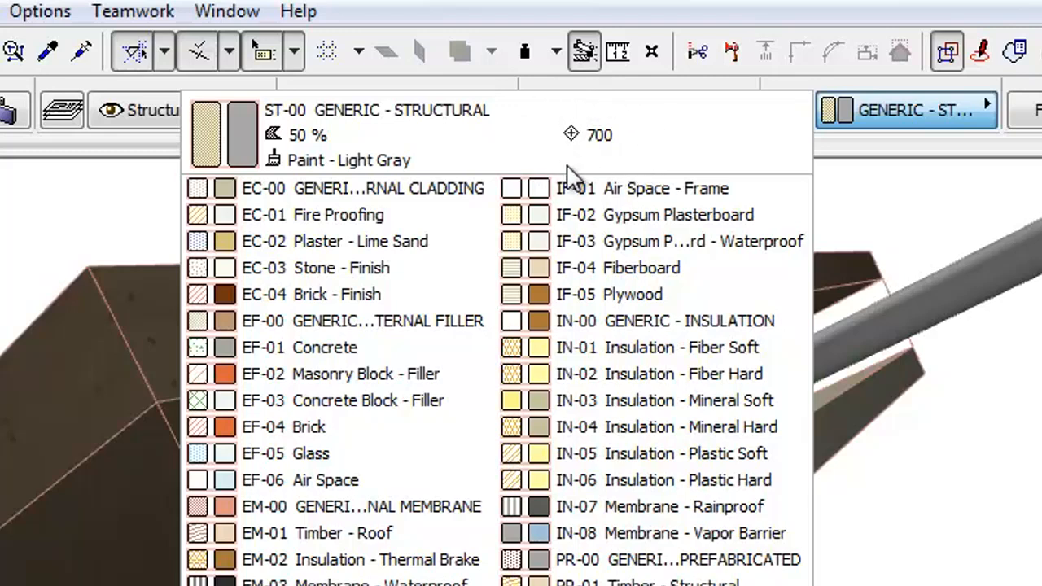
pyautogui.moveTo(661, 166)
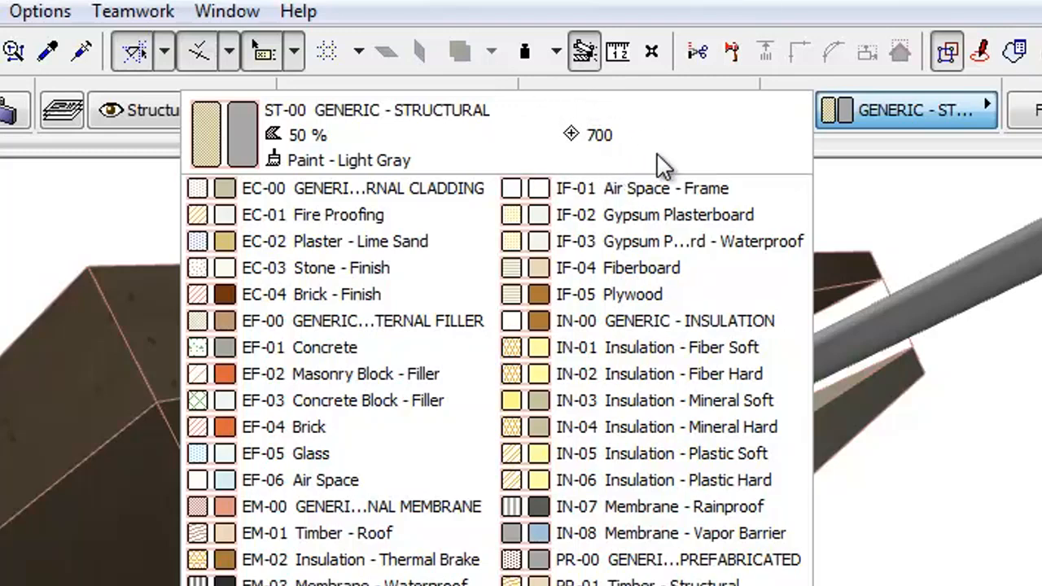